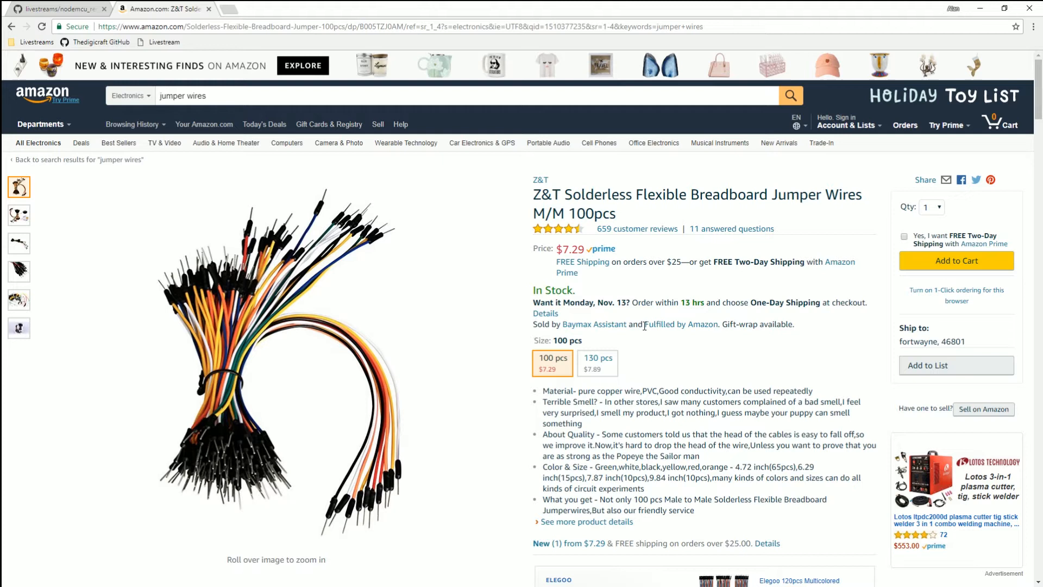
mouse_move(597, 258)
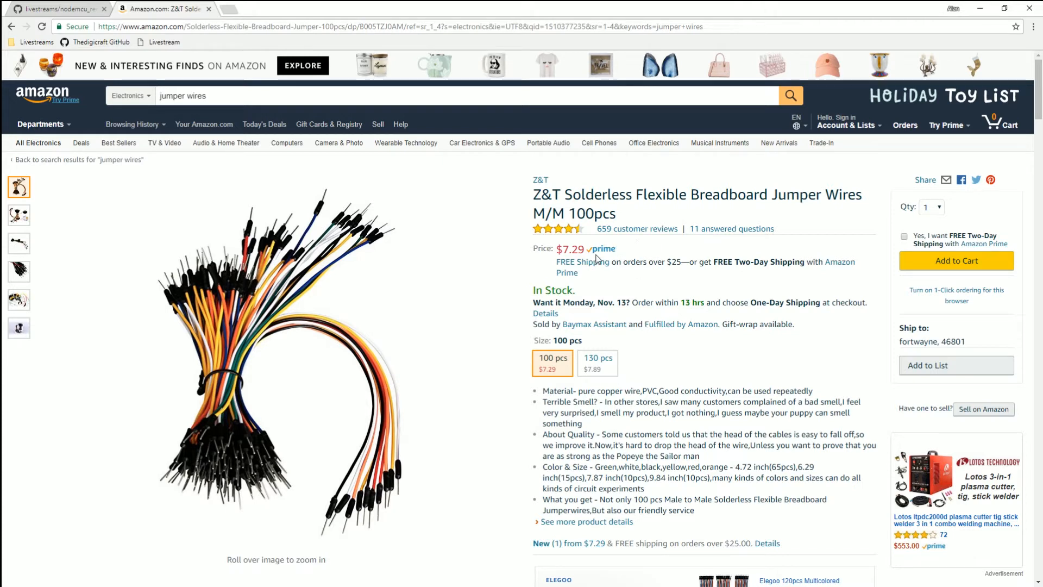
mouse_move(657, 293)
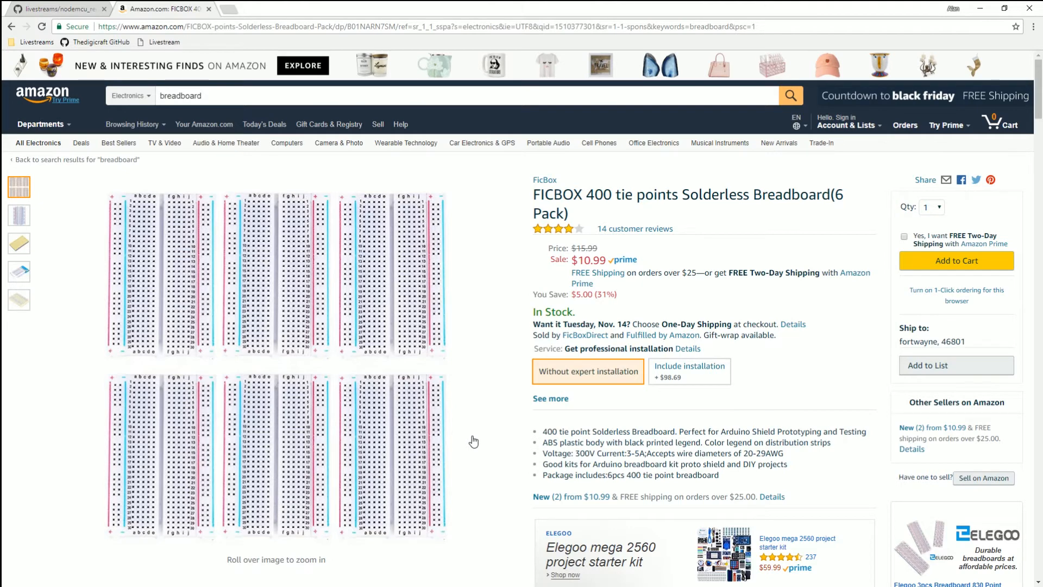
mouse_move(456, 273)
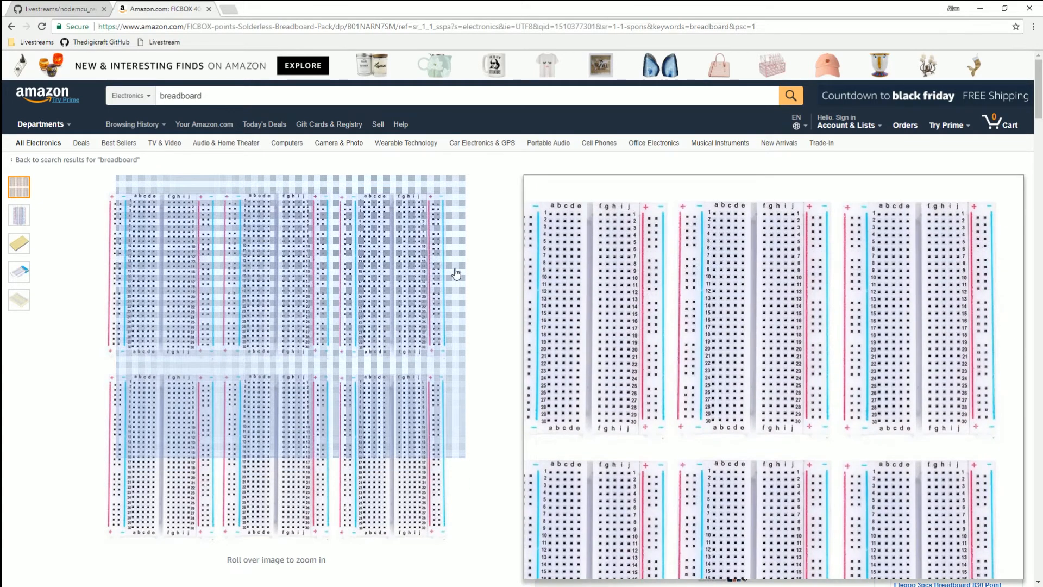